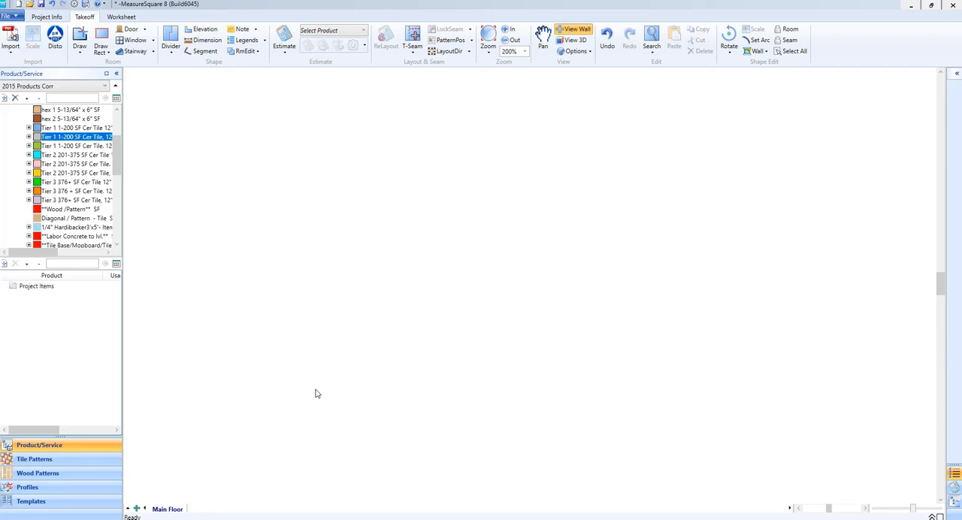
# Begin a small circular room near the upper left of Main Floor with the Draw tool
pyautogui.click(80, 38)
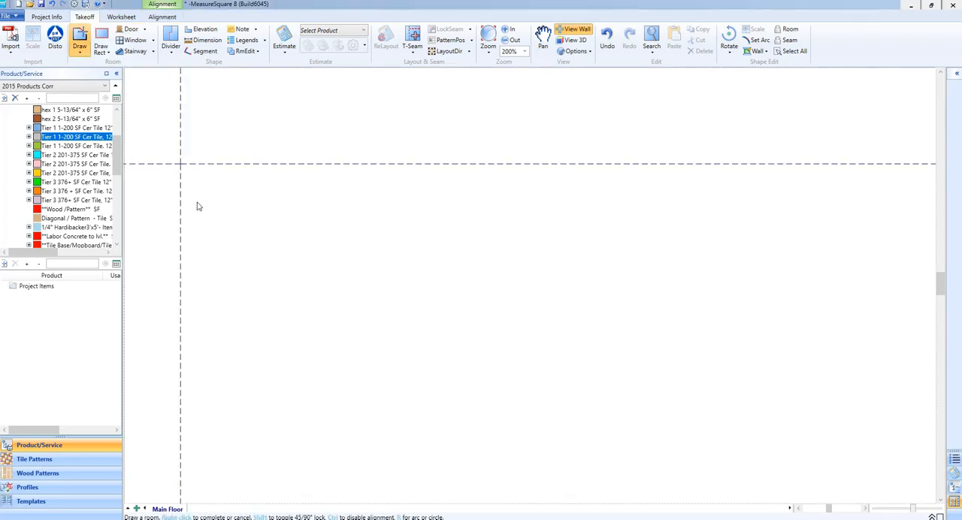
pyautogui.moveTo(180, 162); pyautogui.dragTo(233, 211)
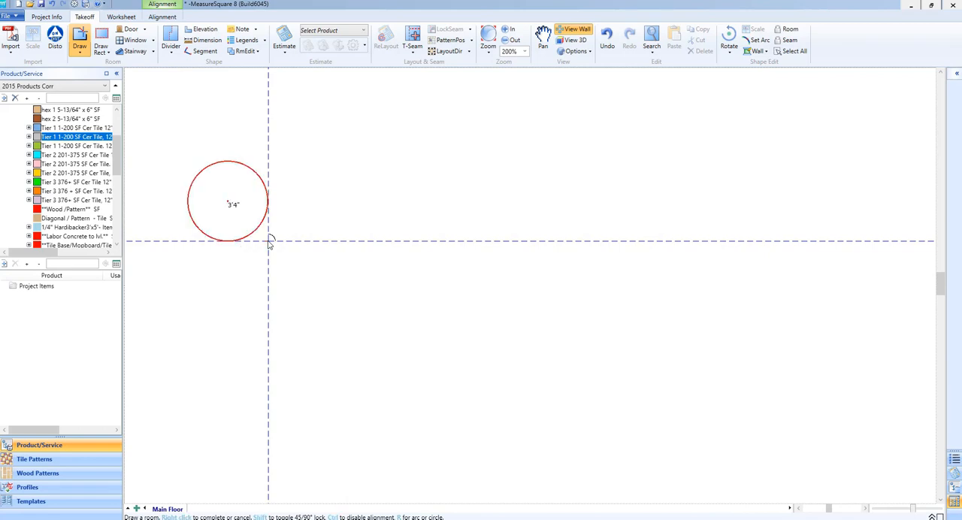
# Complete Rm1 at about 3'4" and add a larger 6'1" circular Rm2 to its lower right
pyautogui.click(325, 216)
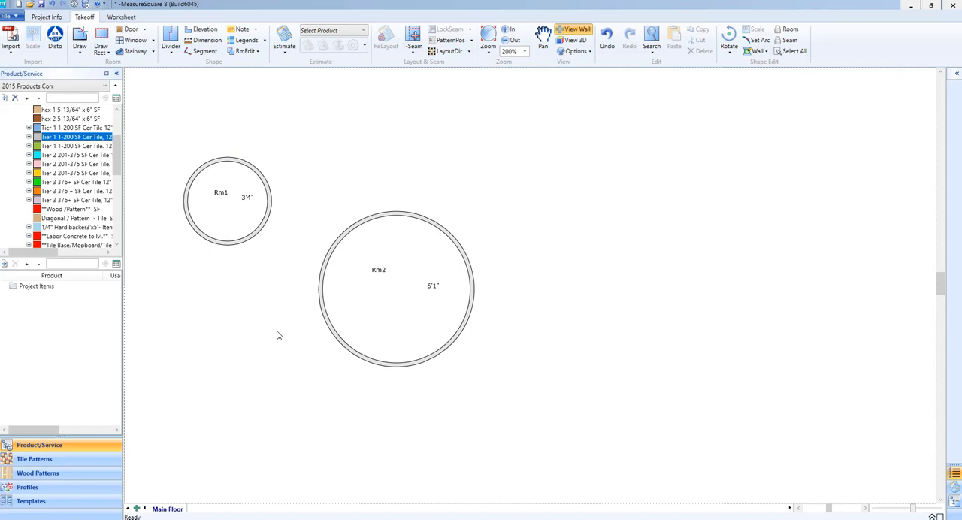
# Add a 2'3" circular elevation inside Rm2 and preview the rooms in View 3D
pyautogui.click(203, 28)
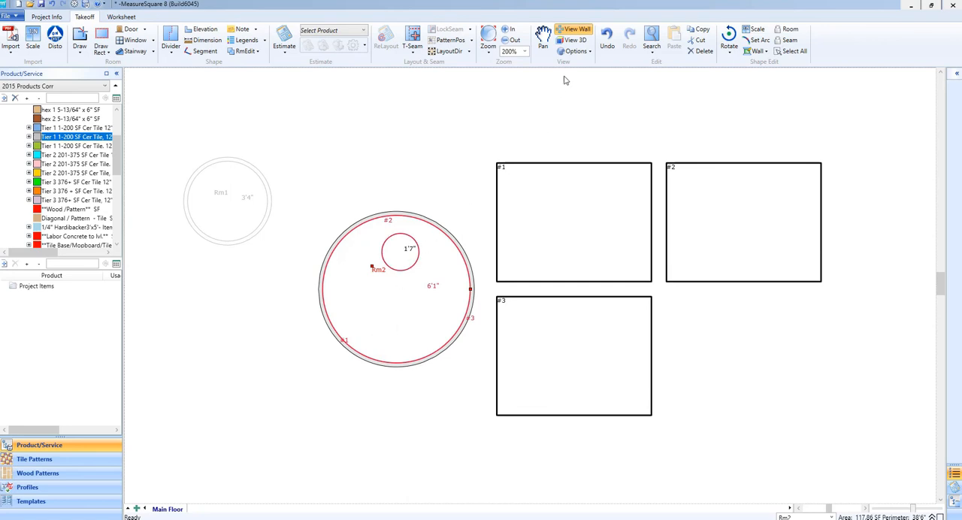
pyautogui.click(574, 29)
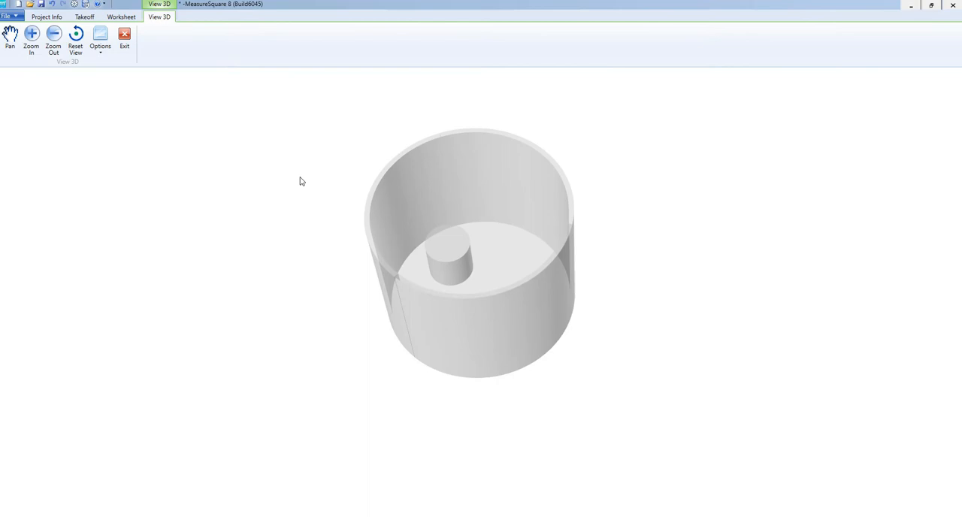
pyautogui.click(84, 17)
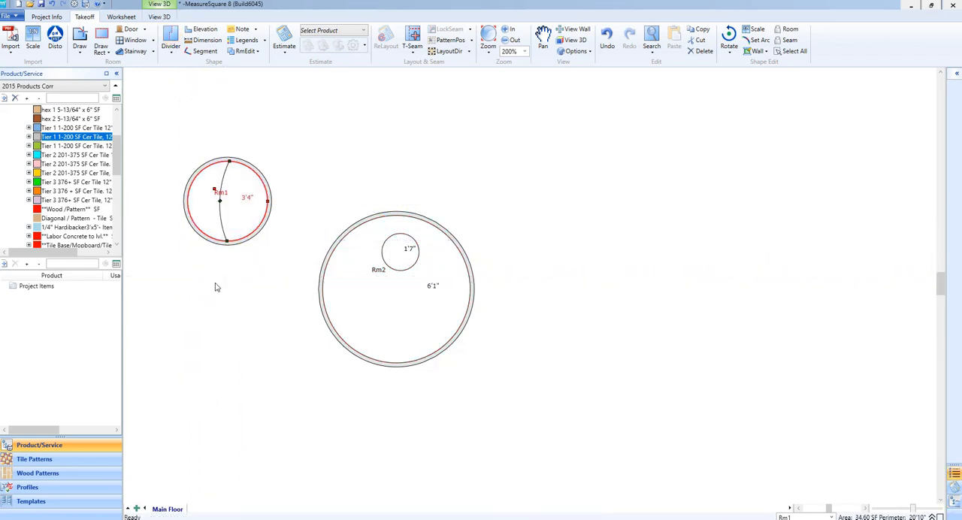
pyautogui.moveTo(209, 278)
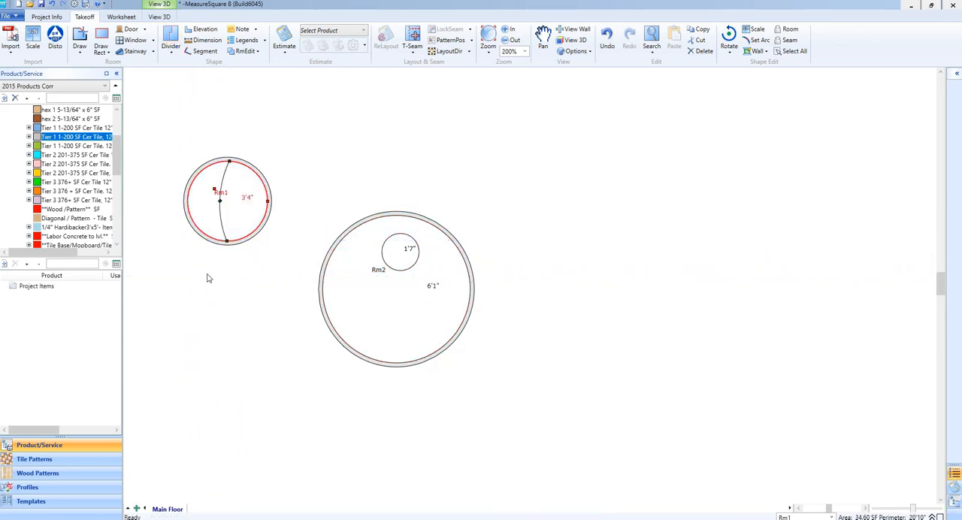